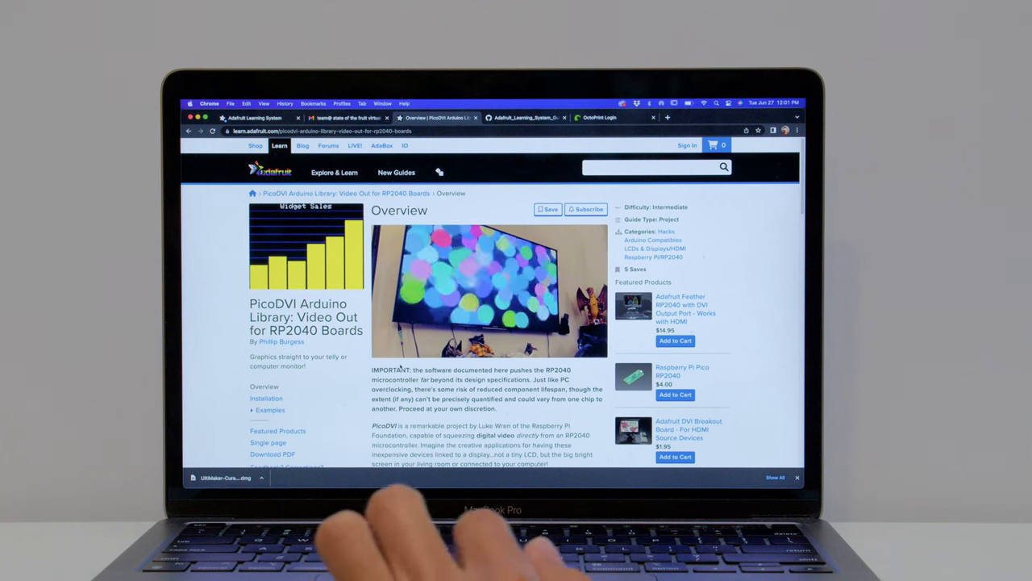
Step: Open the PicoDVI guide's Examples page from the left sidebar
scroll("down", 3)
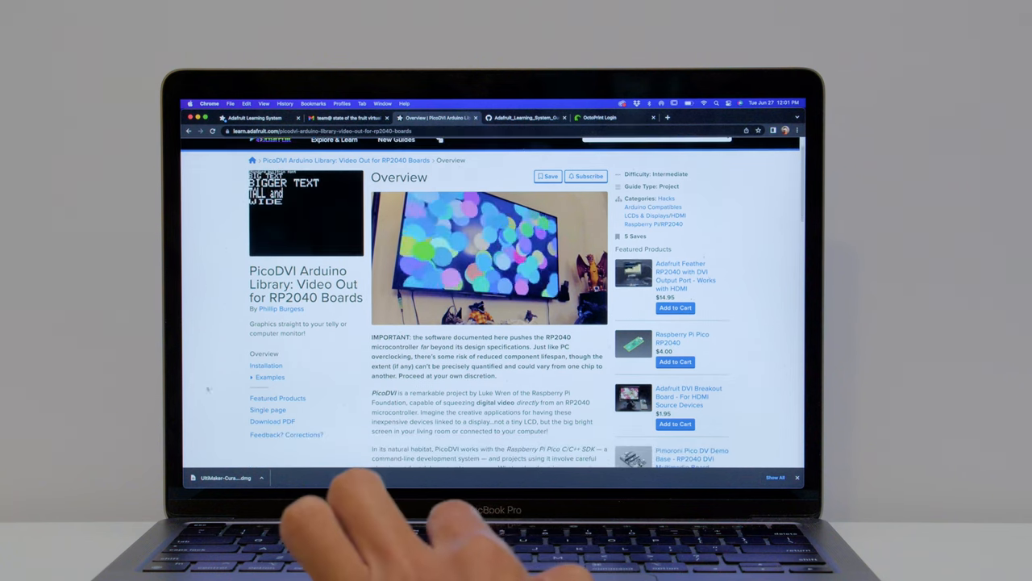
left_click(270, 377)
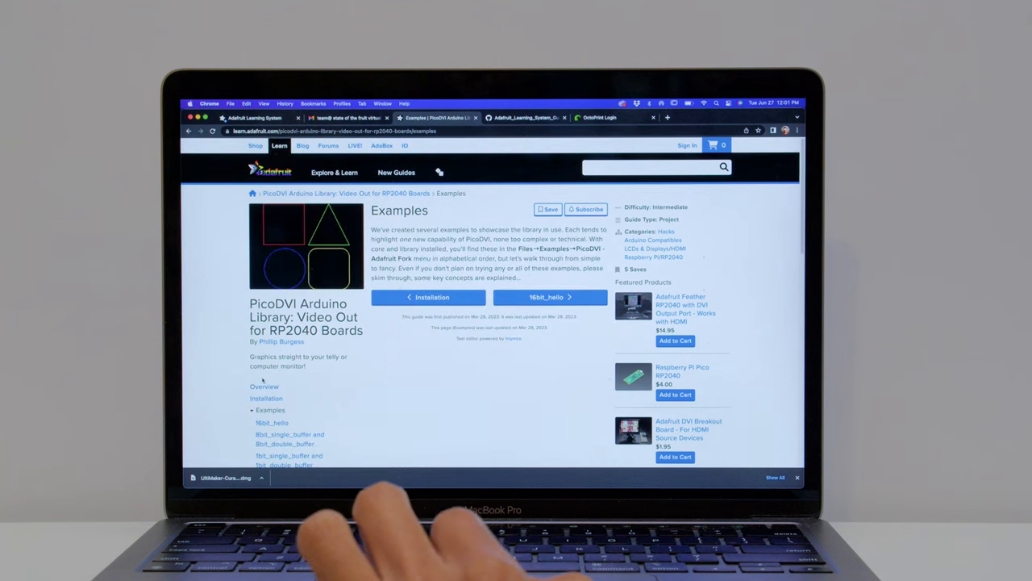